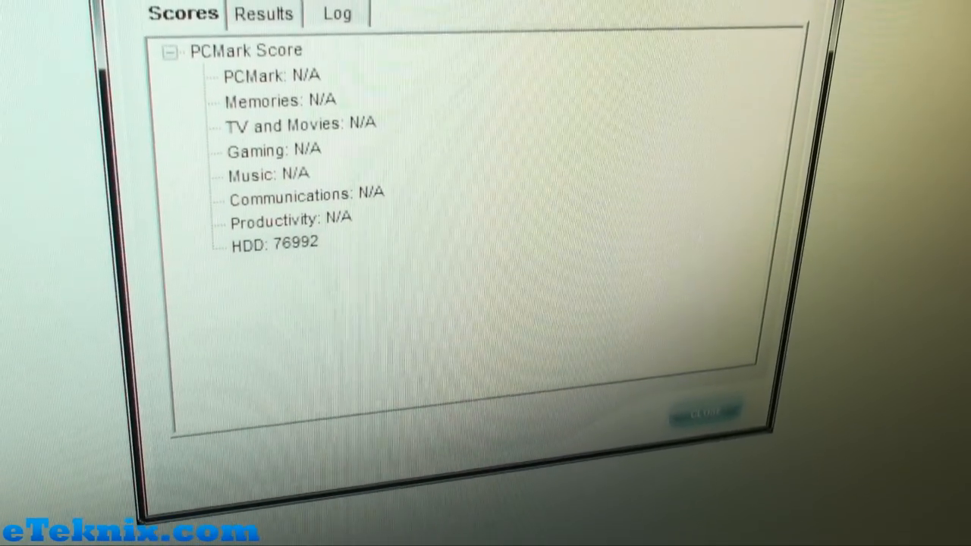
Step: Show the HDD Test Suite per-test transfer rates for all eight HDD tests
left_click(264, 13)
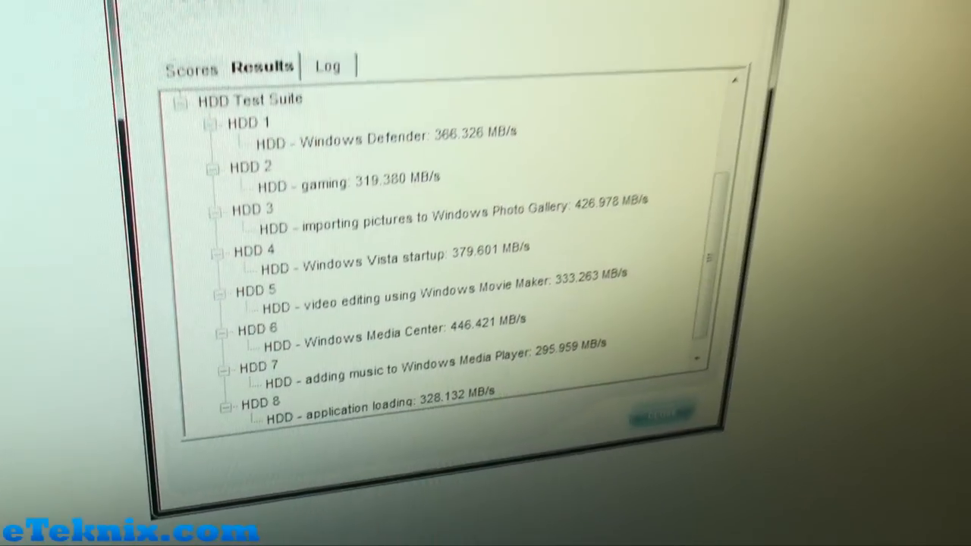